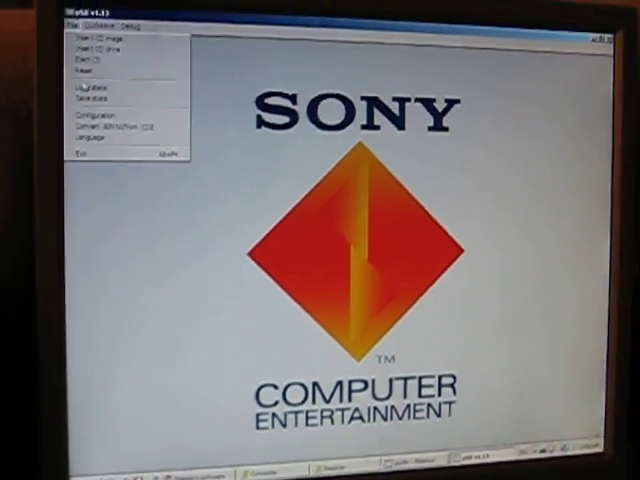
# - Bring up the memory card configuration with the file chooser showing the Suikoden save folder
pyautogui.click(88, 122)
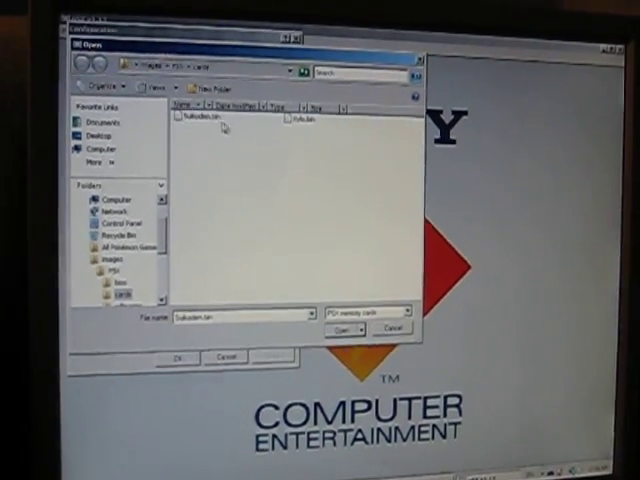
# - Load Suikoden.bin as the memory card and confirm, then start the PlayStation BIOS menu
pyautogui.click(196, 122)
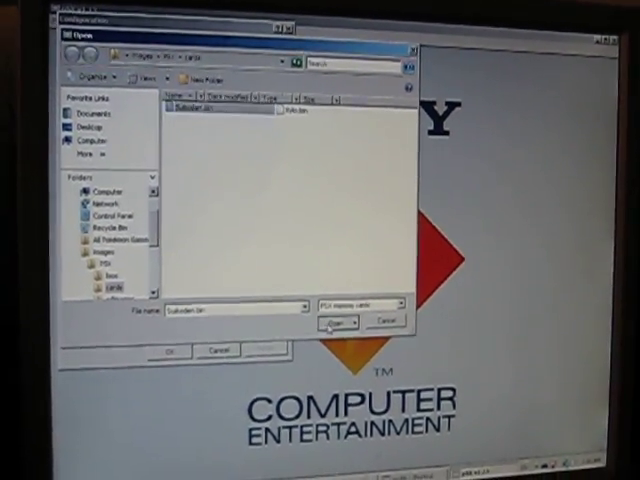
pyautogui.click(336, 320)
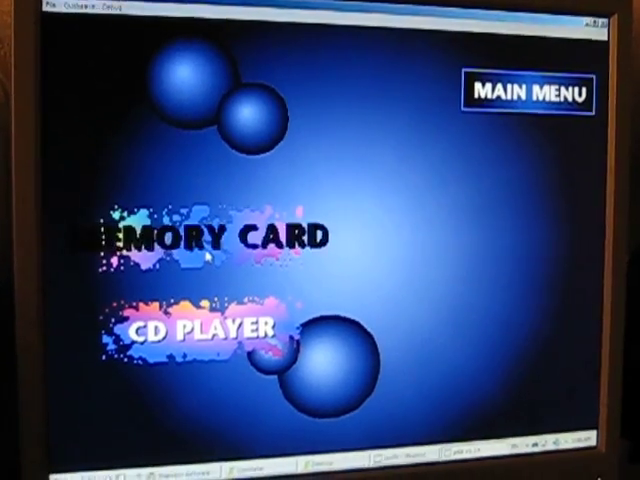
# - View the SUIKODEN LV58 save in the BIOS memory card manager and answer the delete prompt
pyautogui.click(200, 236)
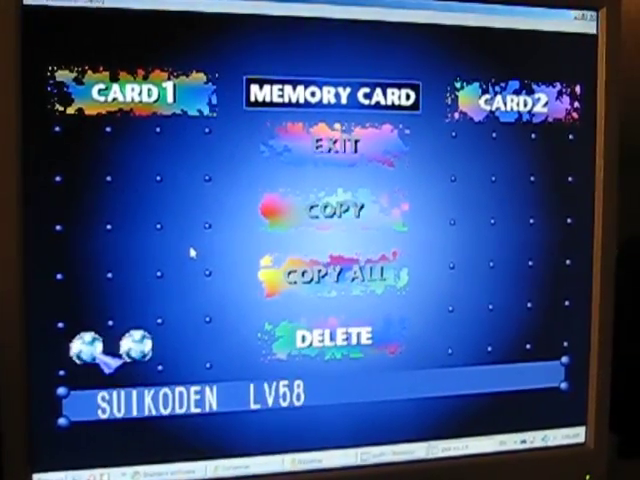
pyautogui.click(332, 336)
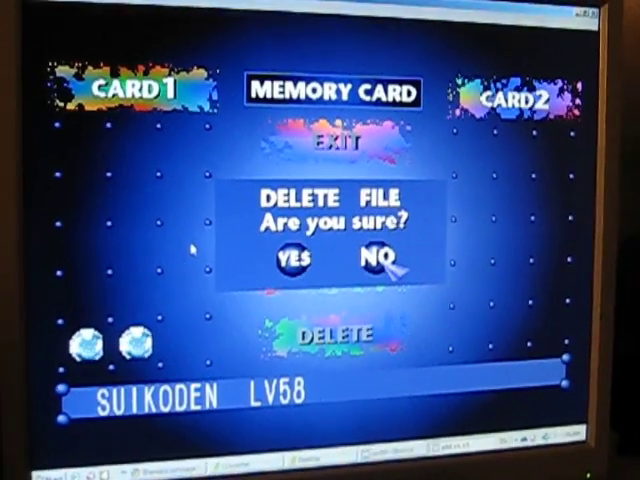
pyautogui.click(378, 260)
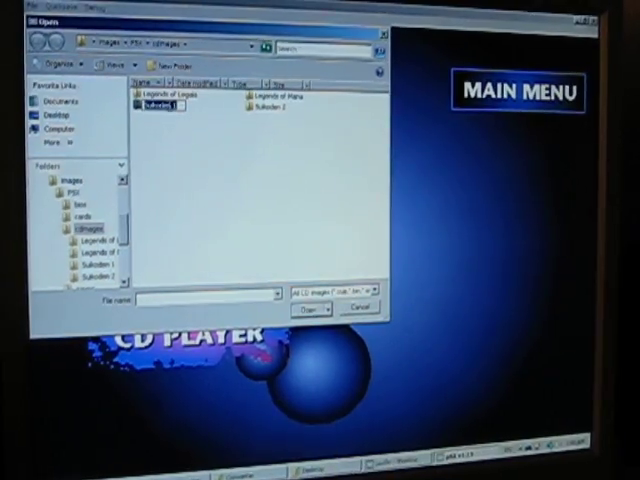
# - Browse into the Suikoden 1 images folder via Run ISO to pick a disc image
pyautogui.doubleClick(176, 96)
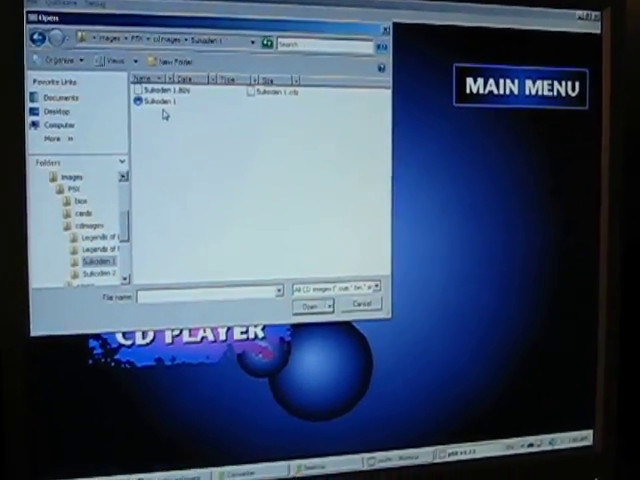